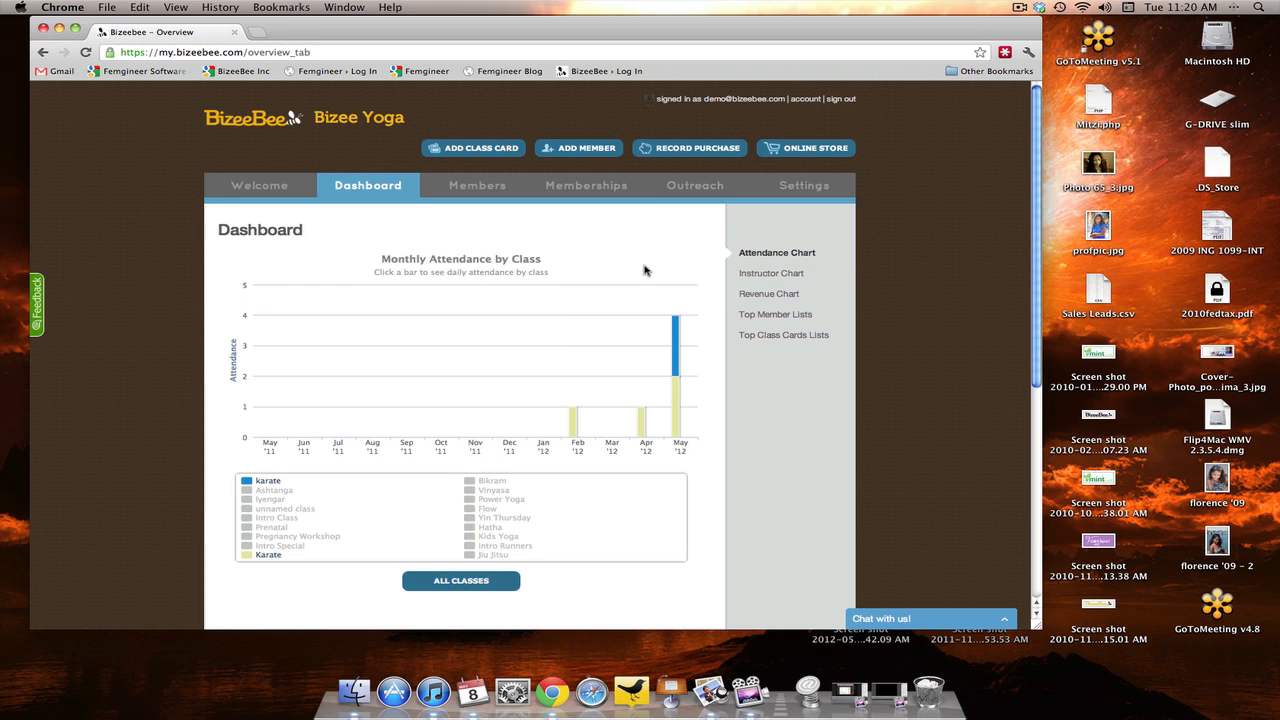
{"action": "mouse_move", "coordinate": [675, 345]}
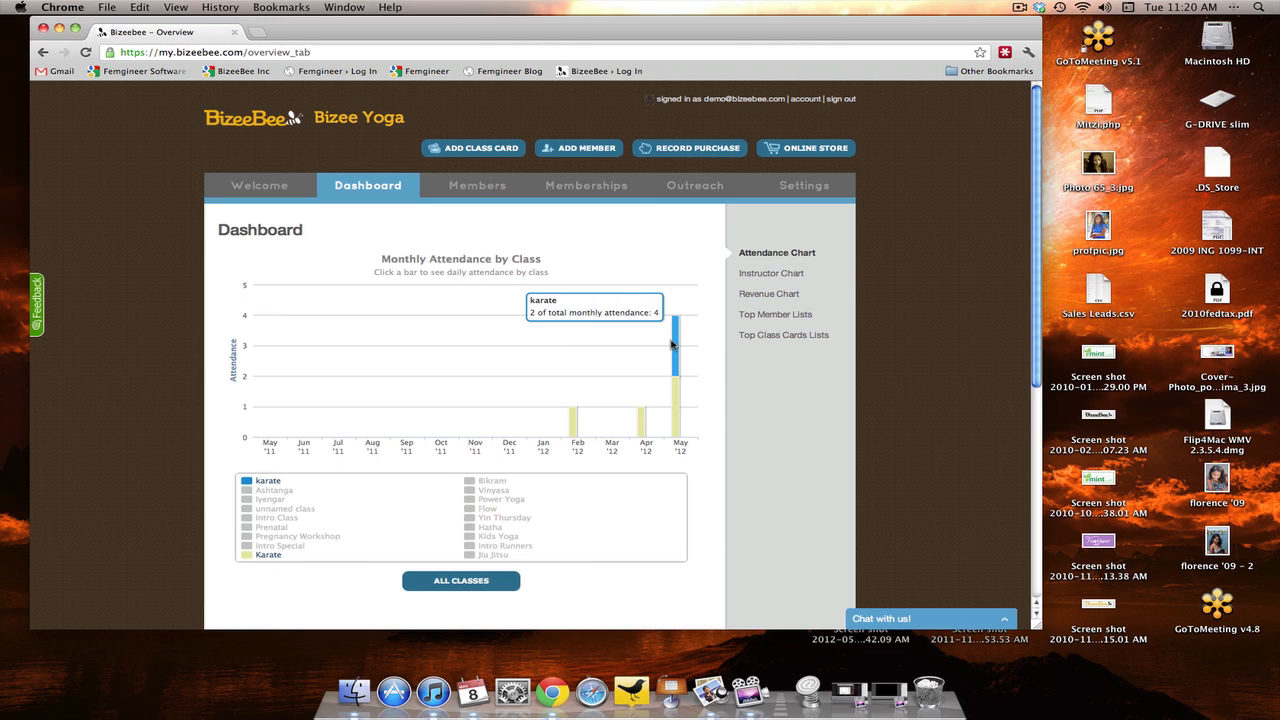
{"action": "mouse_move", "coordinate": [674, 396]}
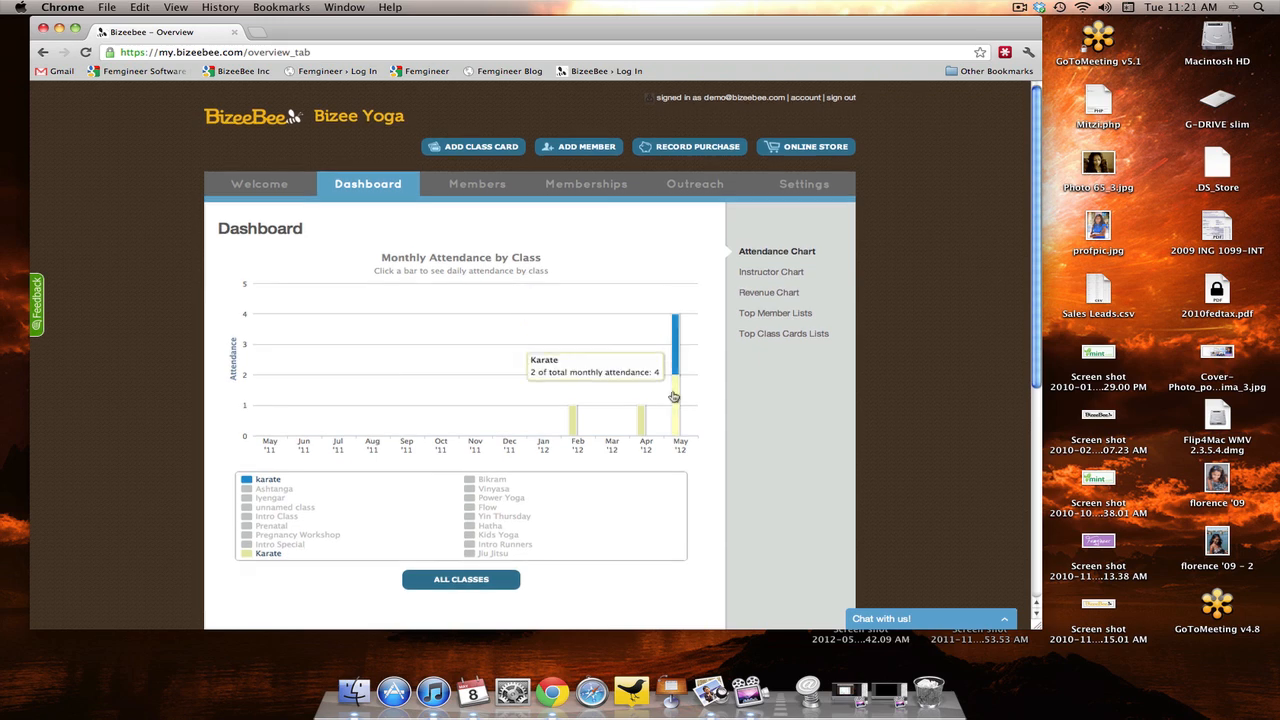
{"action": "mouse_move", "coordinate": [677, 374]}
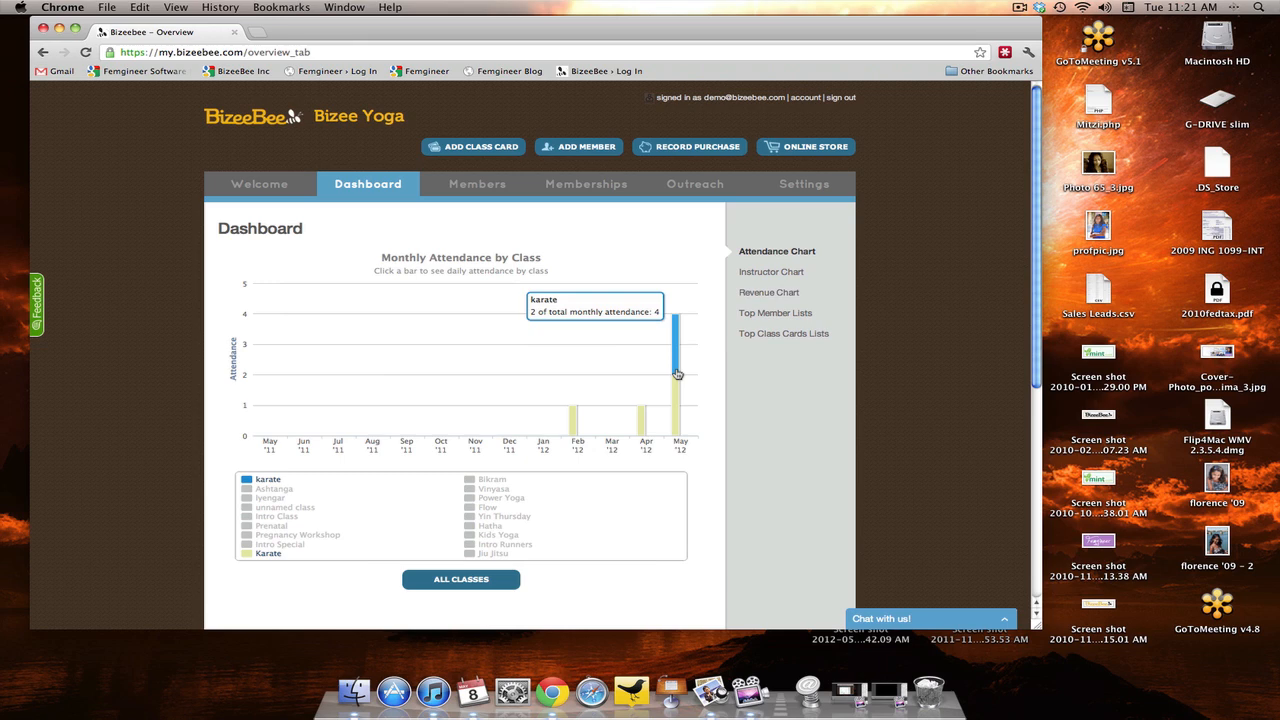
{"action": "mouse_move", "coordinate": [493, 203]}
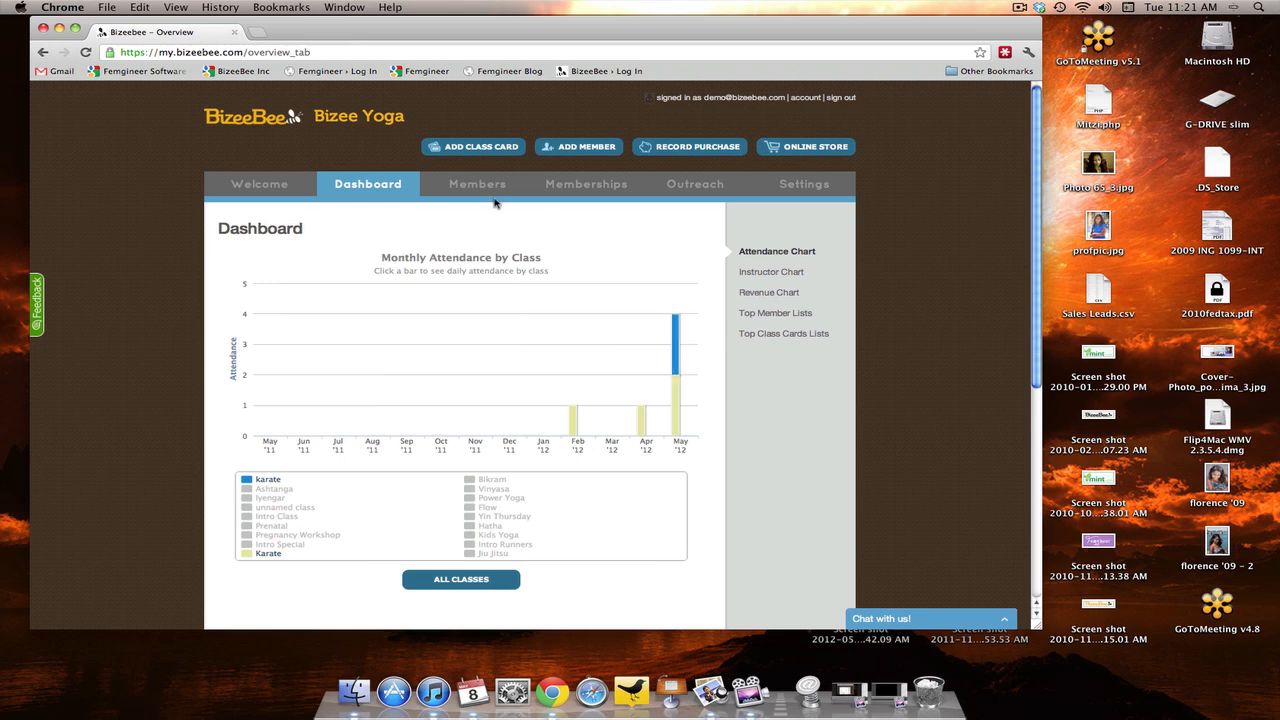
Step: Show the full class list from the Members section, including 'karate' and 'Karate'
{"action": "left_click", "coordinate": [477, 184]}
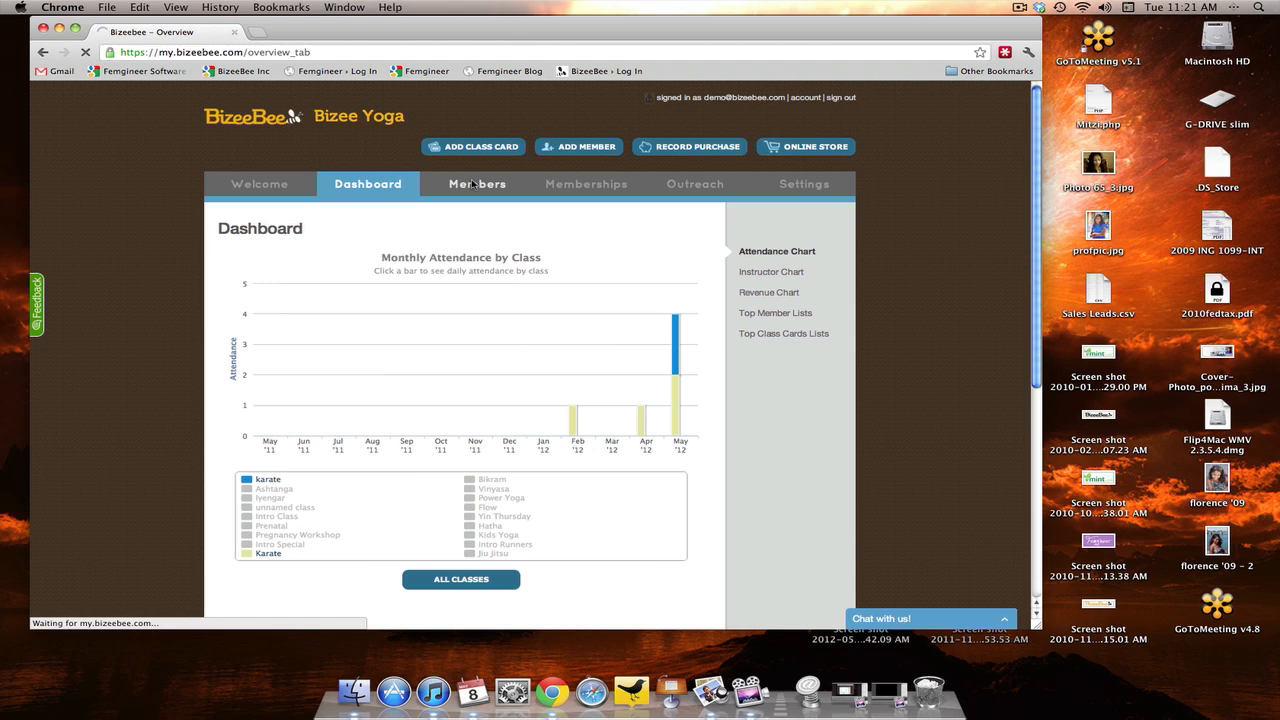
{"action": "left_click", "coordinate": [477, 184]}
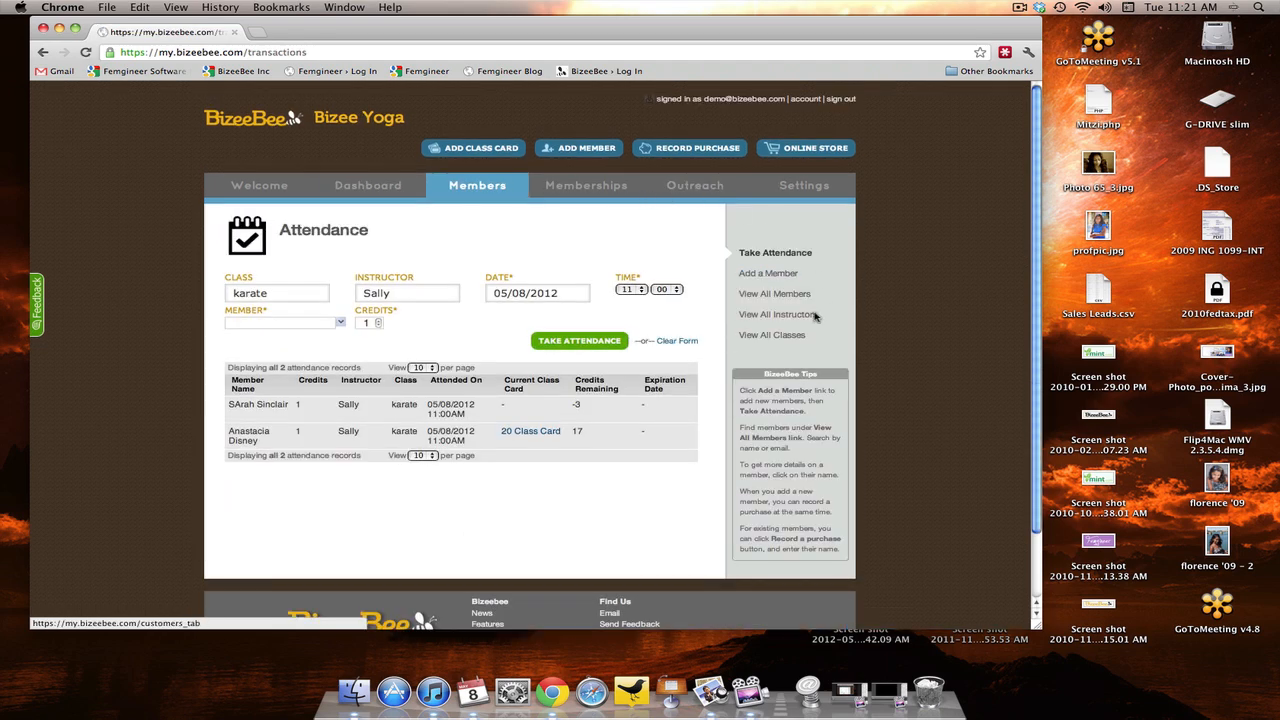
{"action": "left_click", "coordinate": [771, 335]}
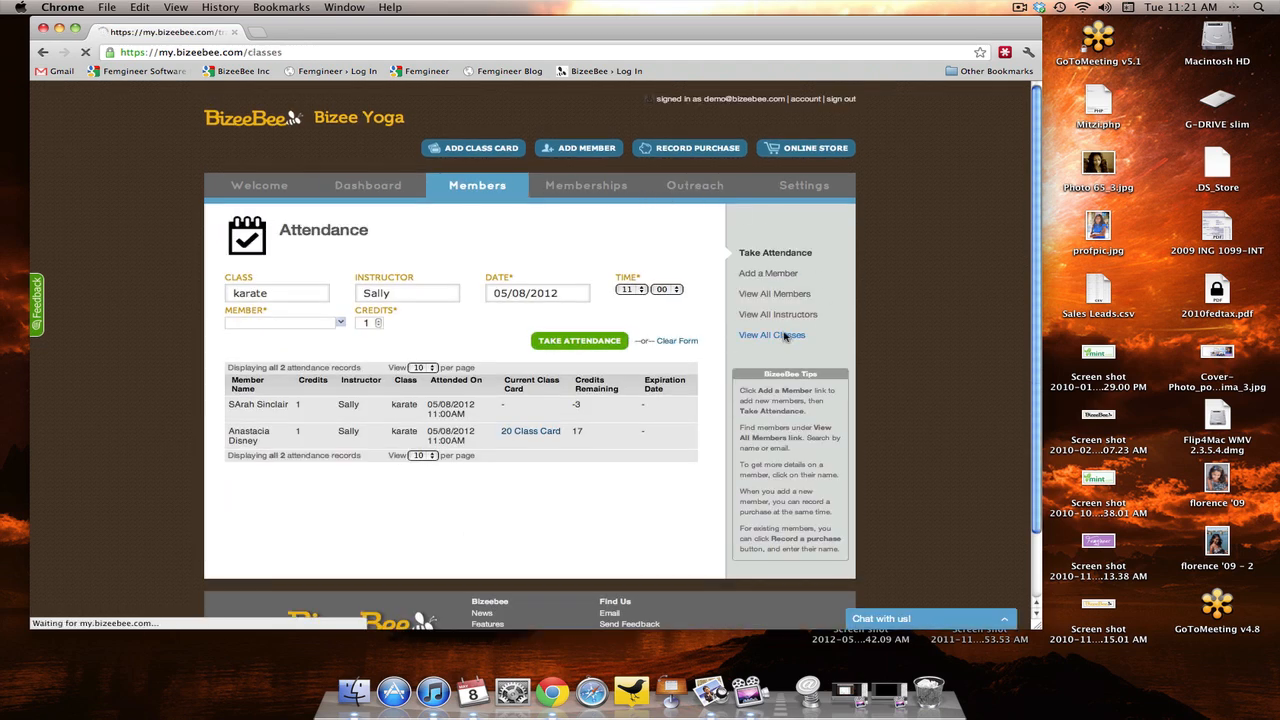
{"action": "left_click", "coordinate": [771, 334]}
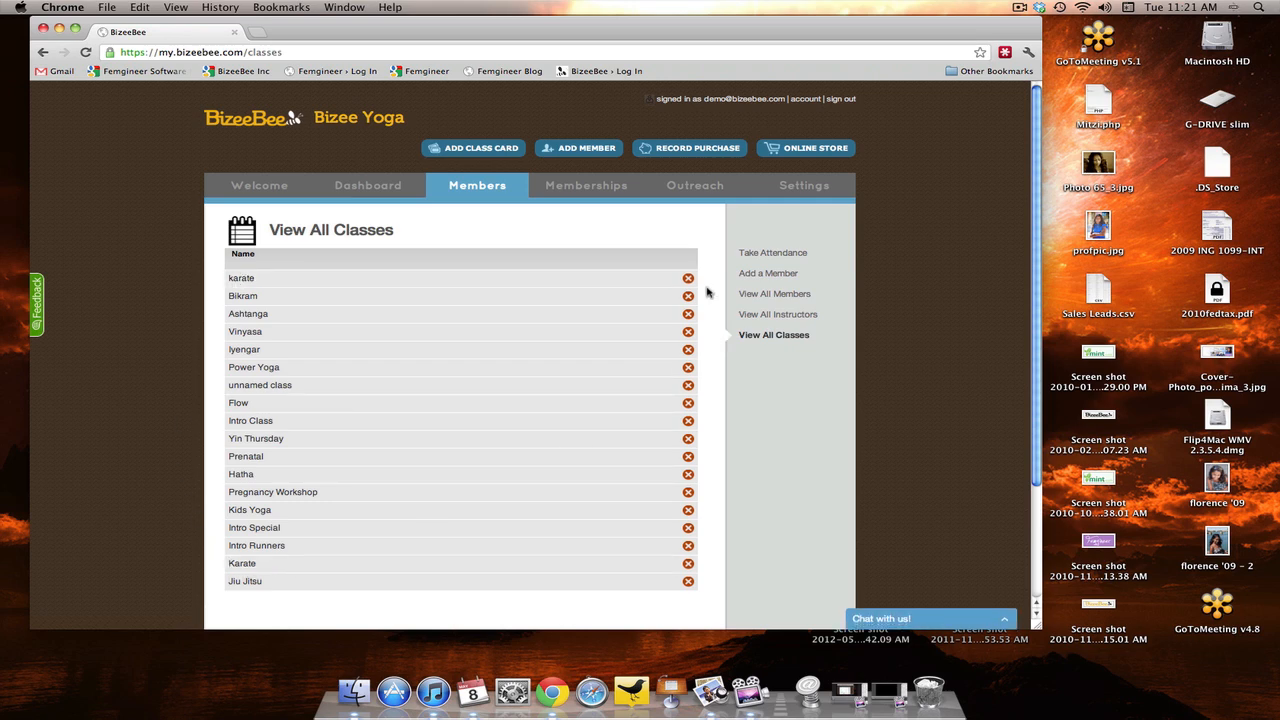
Step: Start deleting the lowercase 'karate' class, choosing 'Karate' to receive its records
{"action": "left_click", "coordinate": [688, 278]}
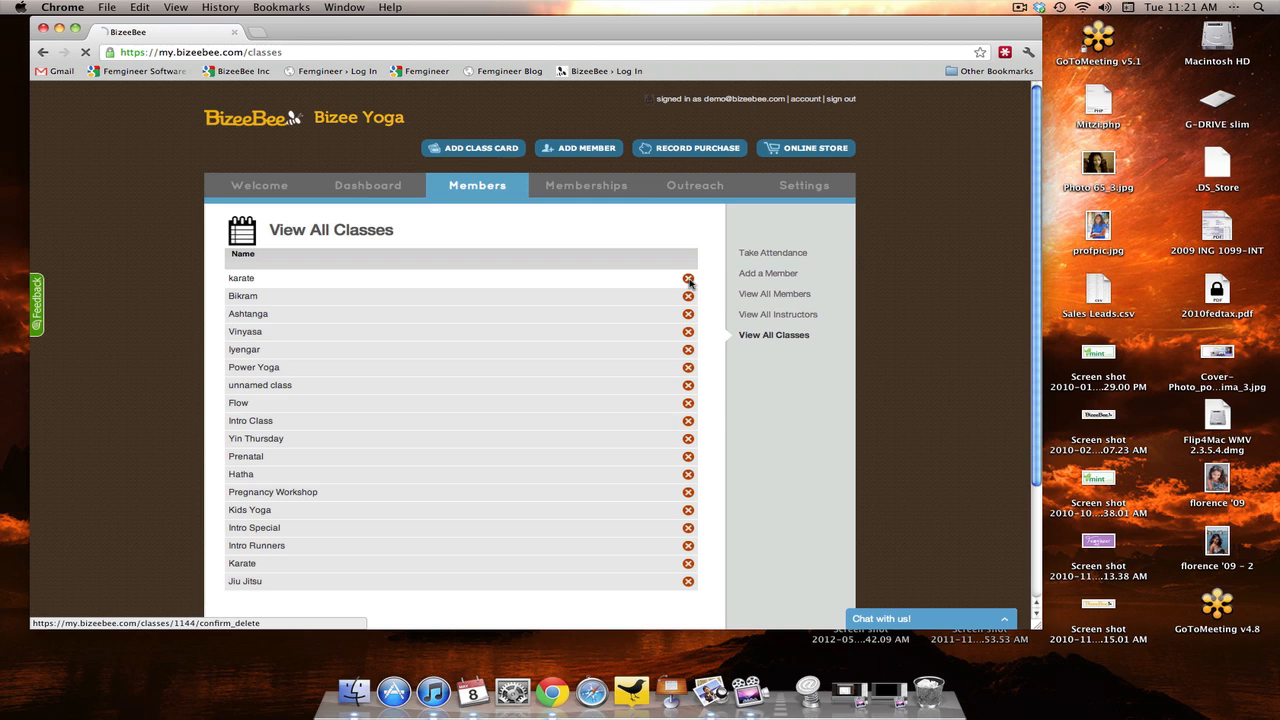
{"action": "left_click", "coordinate": [688, 278]}
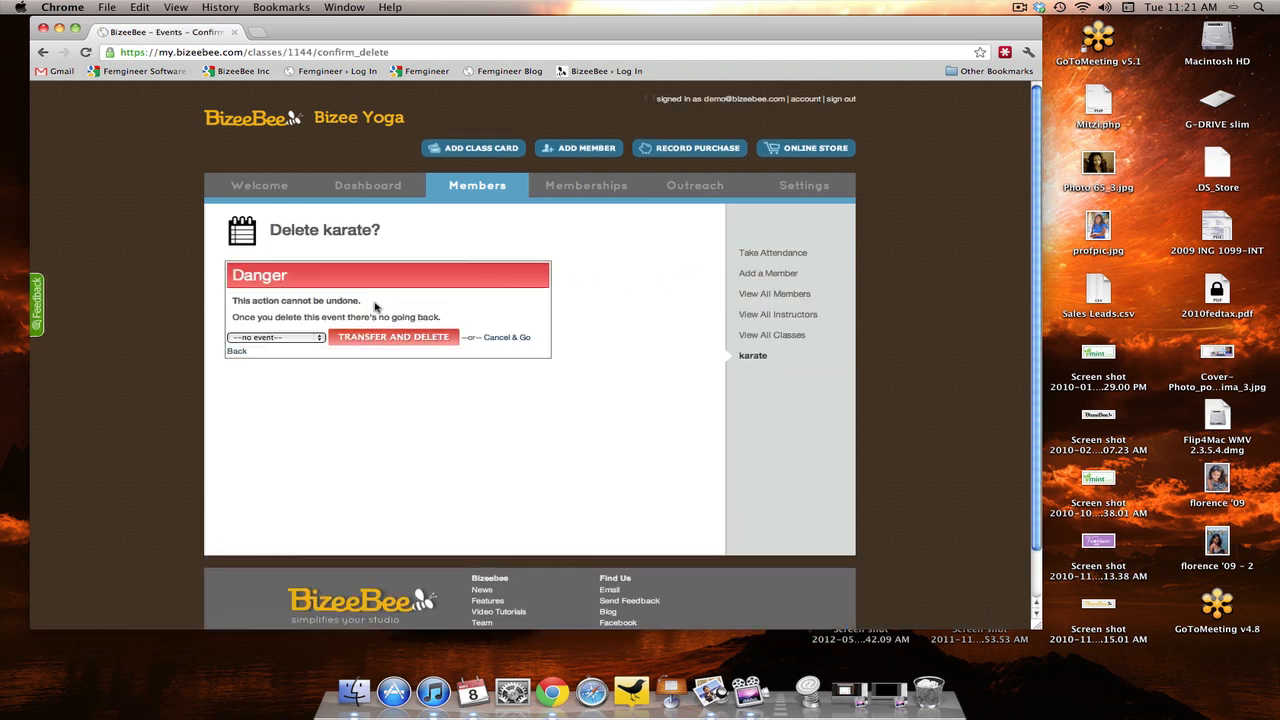
{"action": "mouse_move", "coordinate": [267, 340]}
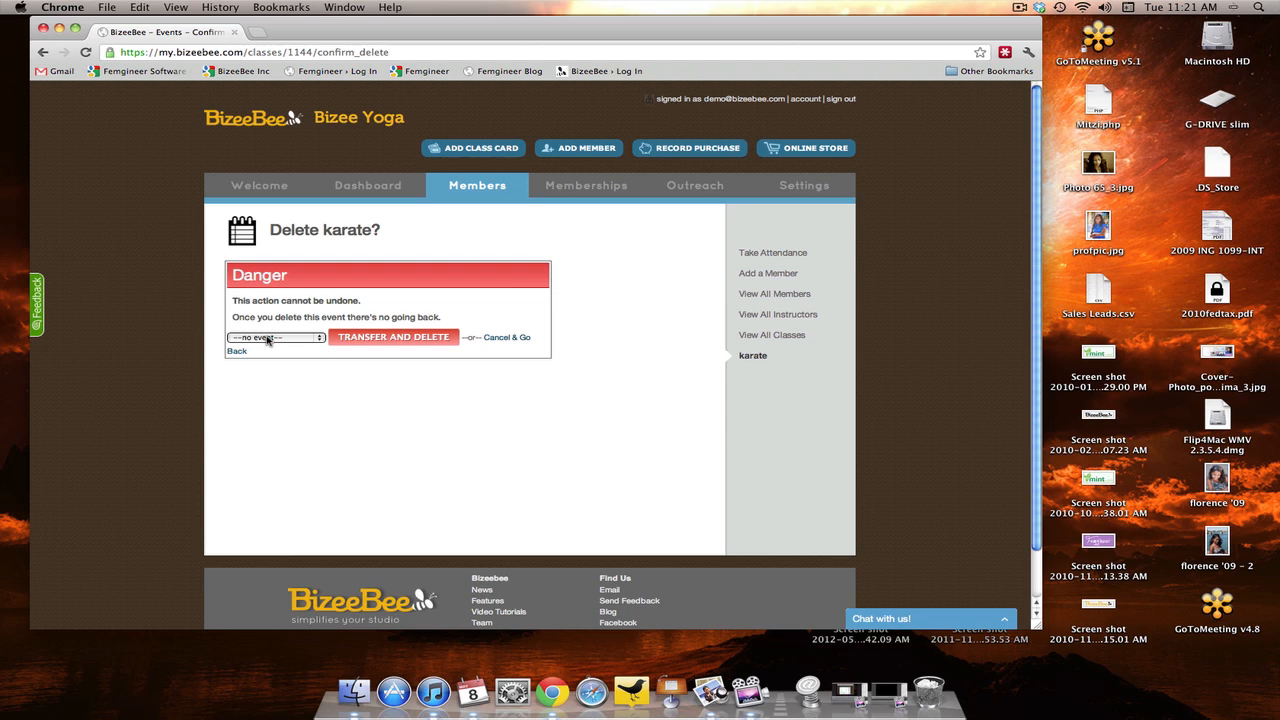
{"action": "left_click", "coordinate": [275, 337]}
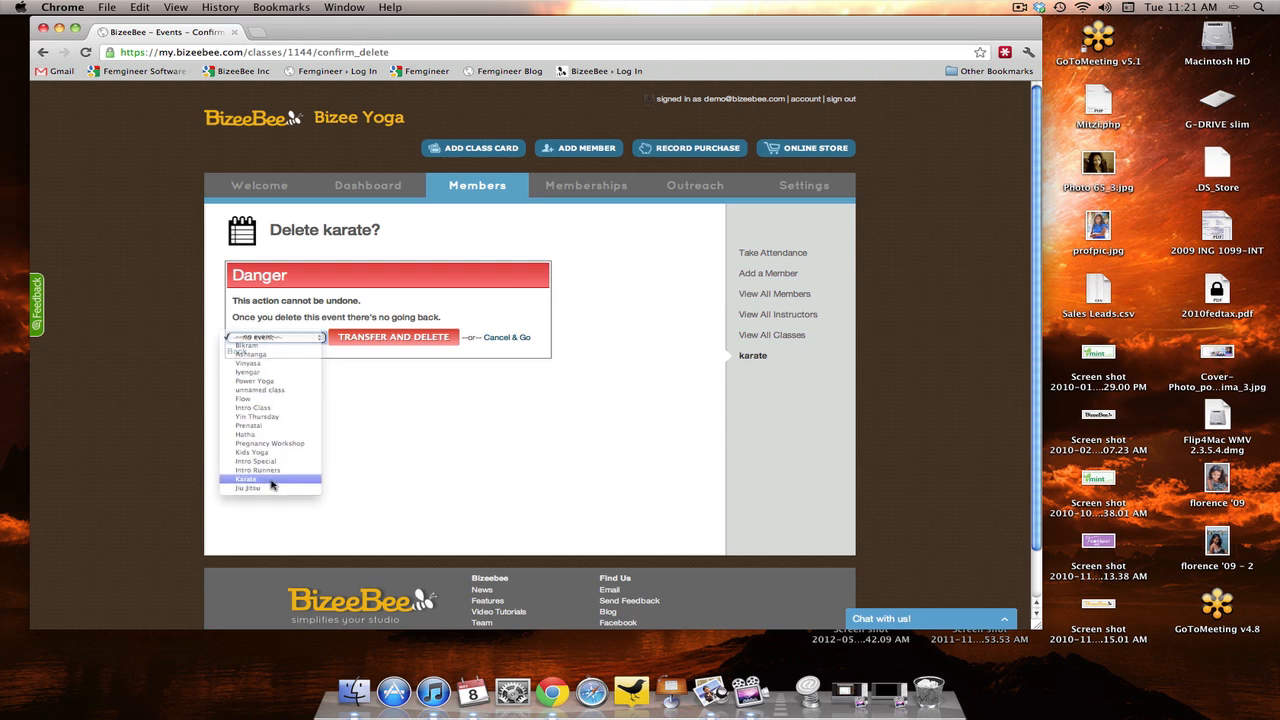
{"action": "left_click", "coordinate": [245, 479]}
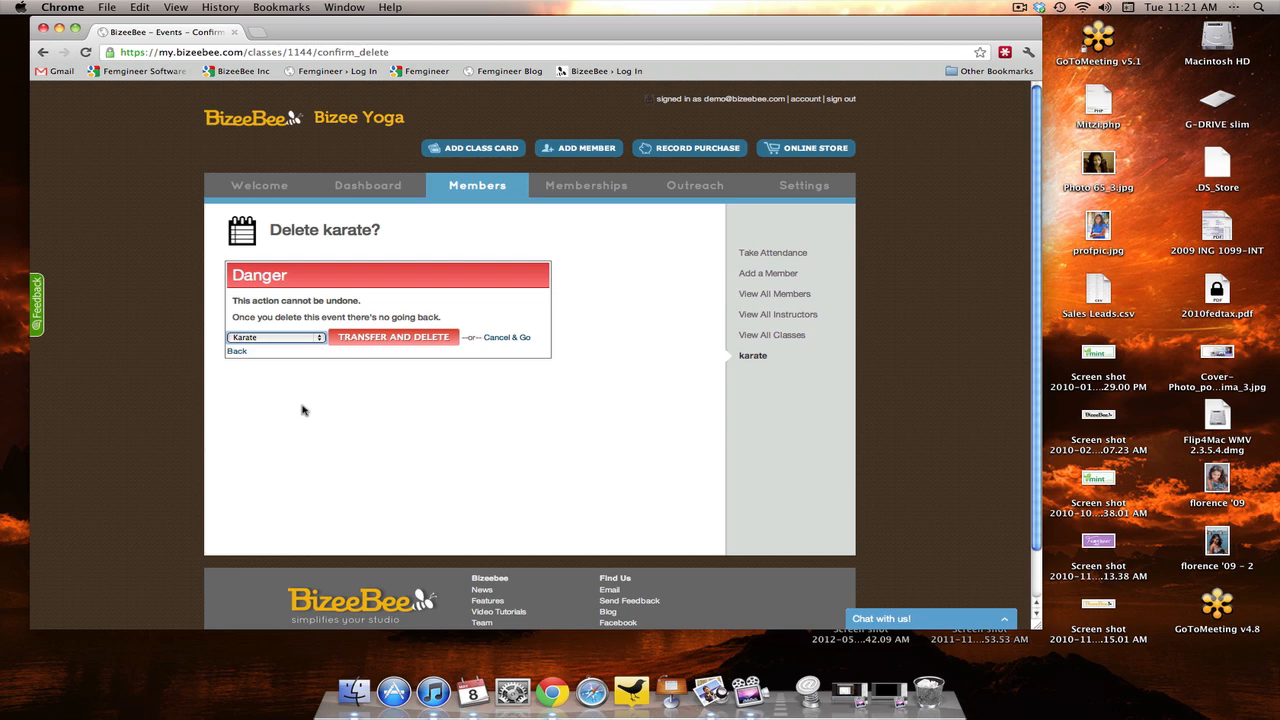
{"action": "mouse_move", "coordinate": [300, 362]}
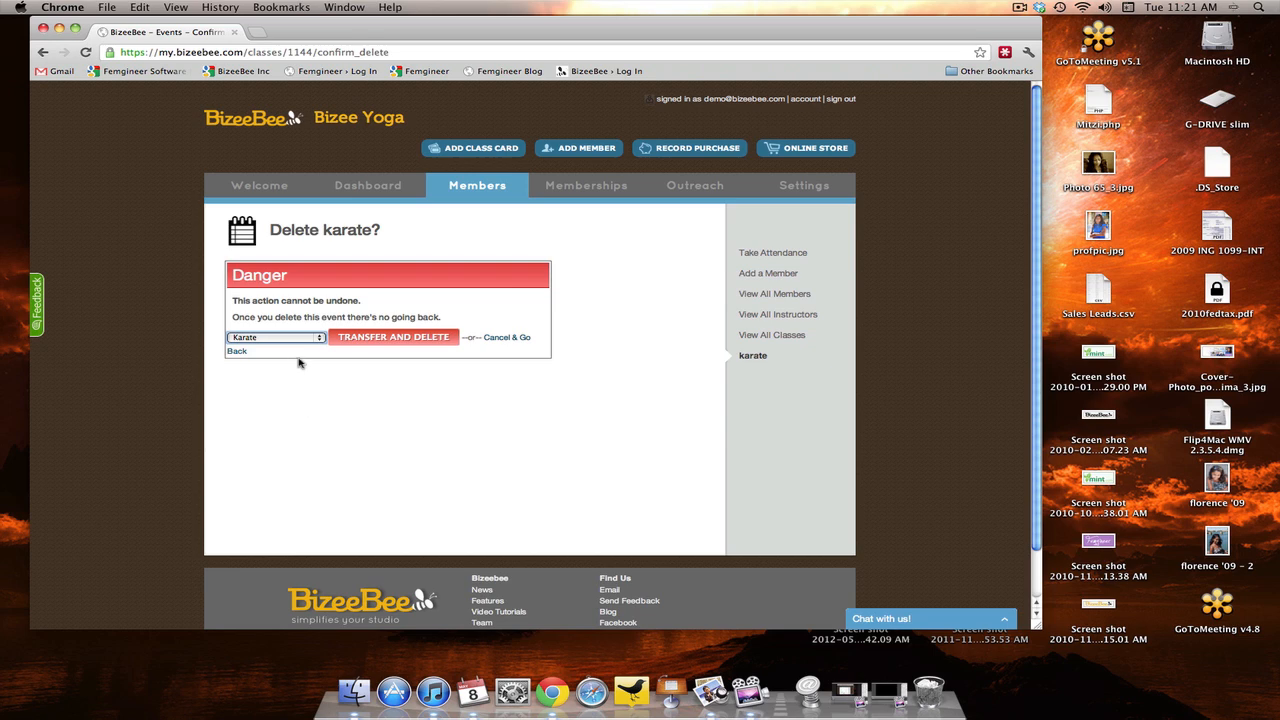
{"action": "left_click", "coordinate": [275, 337]}
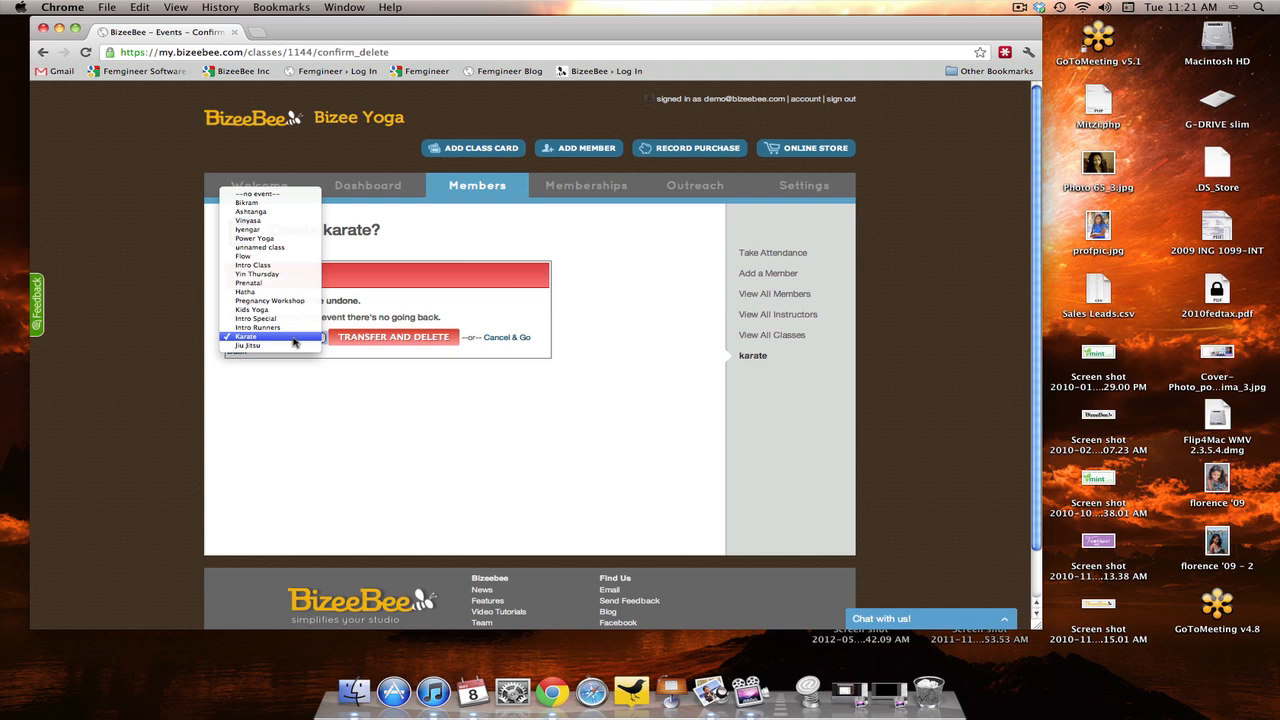
{"action": "left_click", "coordinate": [245, 336]}
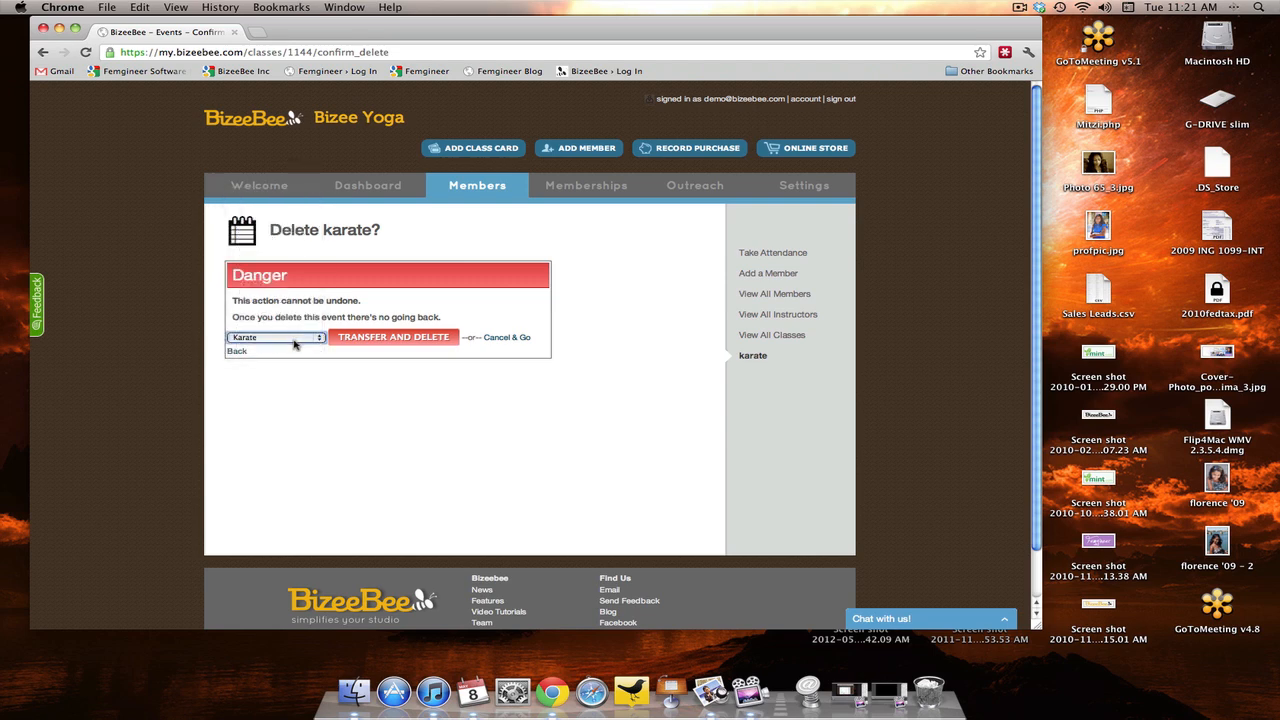
{"action": "mouse_move", "coordinate": [302, 355]}
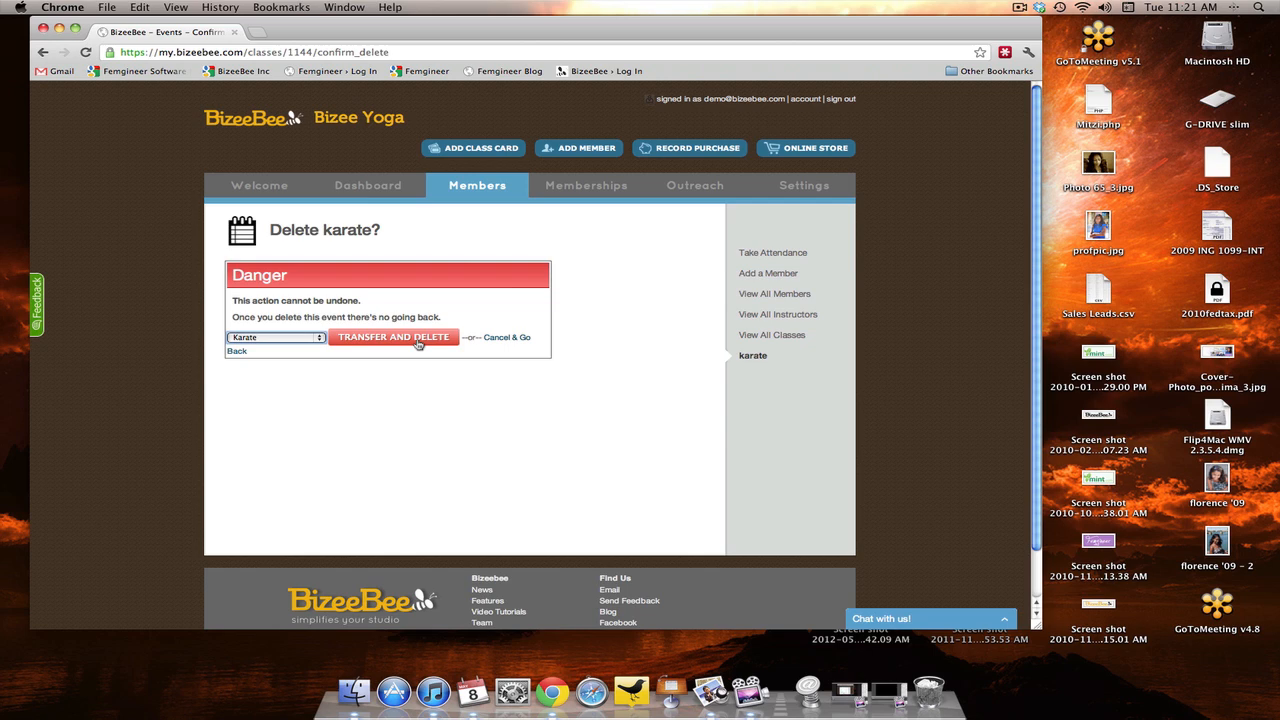
Step: Transfer the records and delete 'karate', then check the dashboard chart legend
{"action": "left_click", "coordinate": [393, 337]}
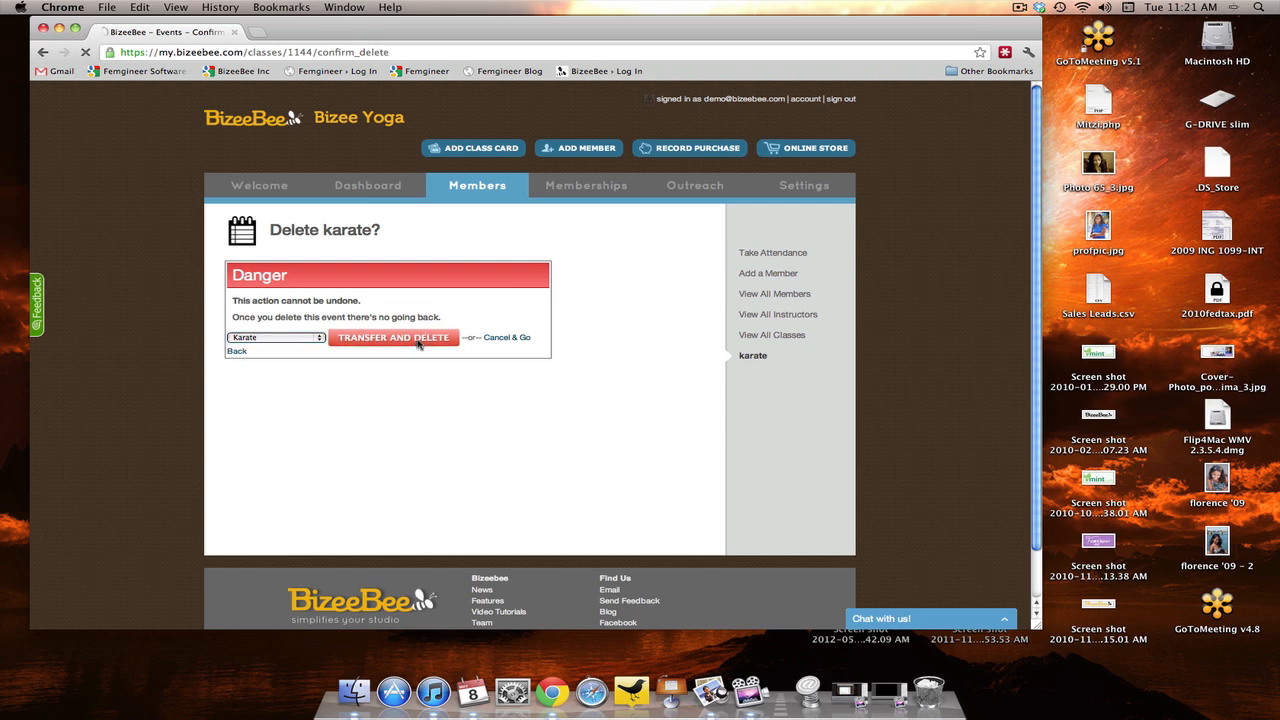
{"action": "left_click", "coordinate": [393, 337]}
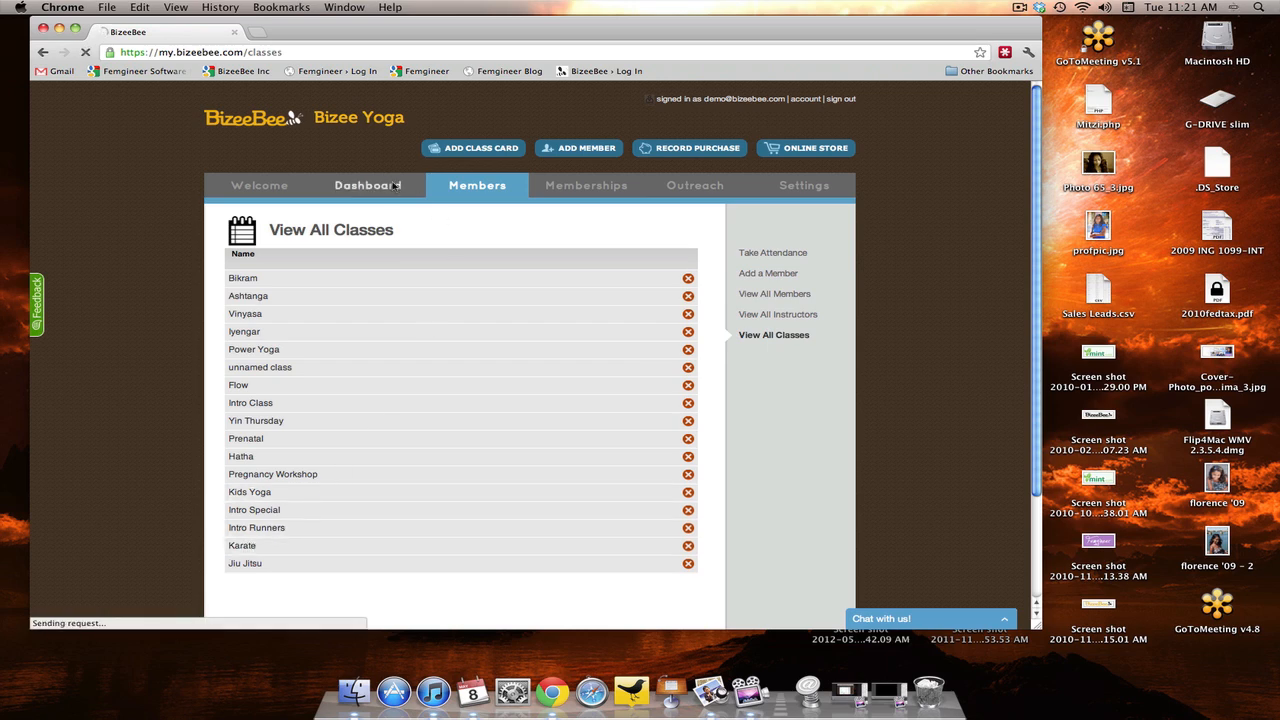
{"action": "left_click", "coordinate": [367, 185]}
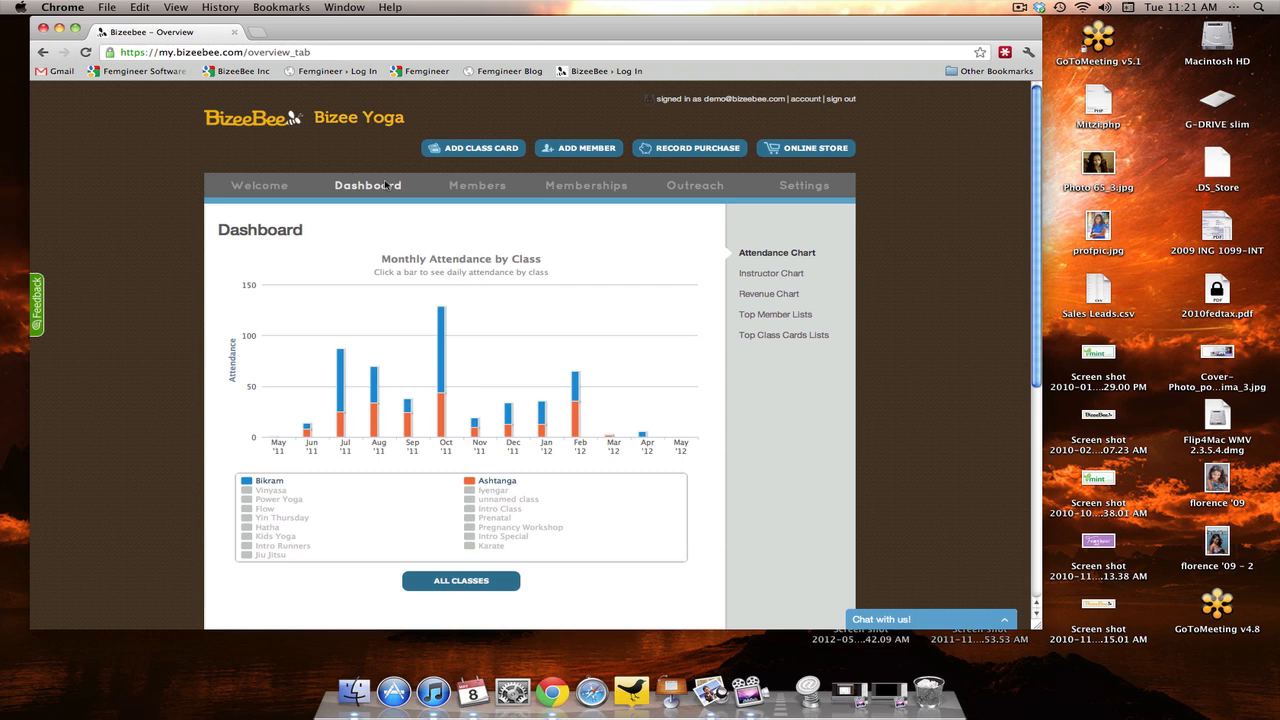